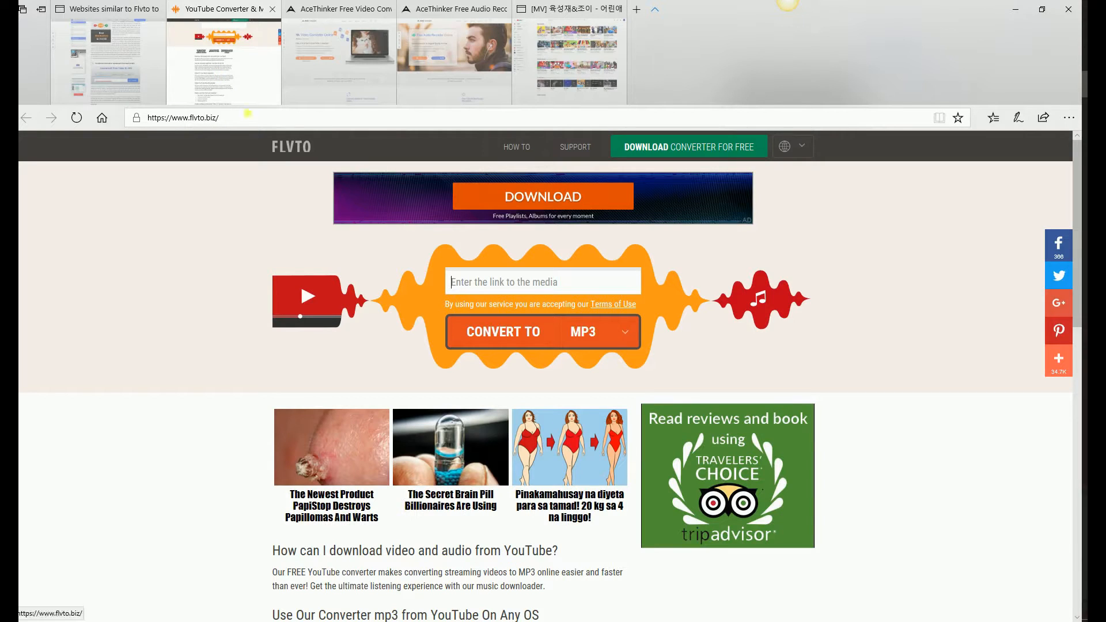
Submit the YouTube video's address to FLVTO, which fails, then bring up the AceThinker converter
{"action": "left_click", "coordinate": [569, 9]}
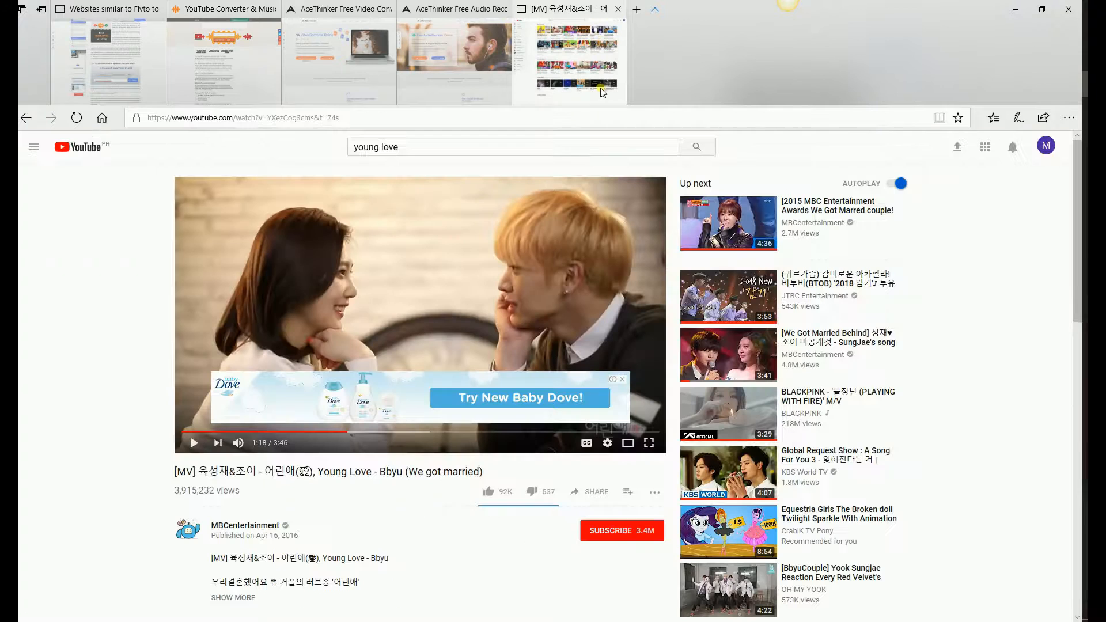
{"action": "left_click", "coordinate": [243, 118]}
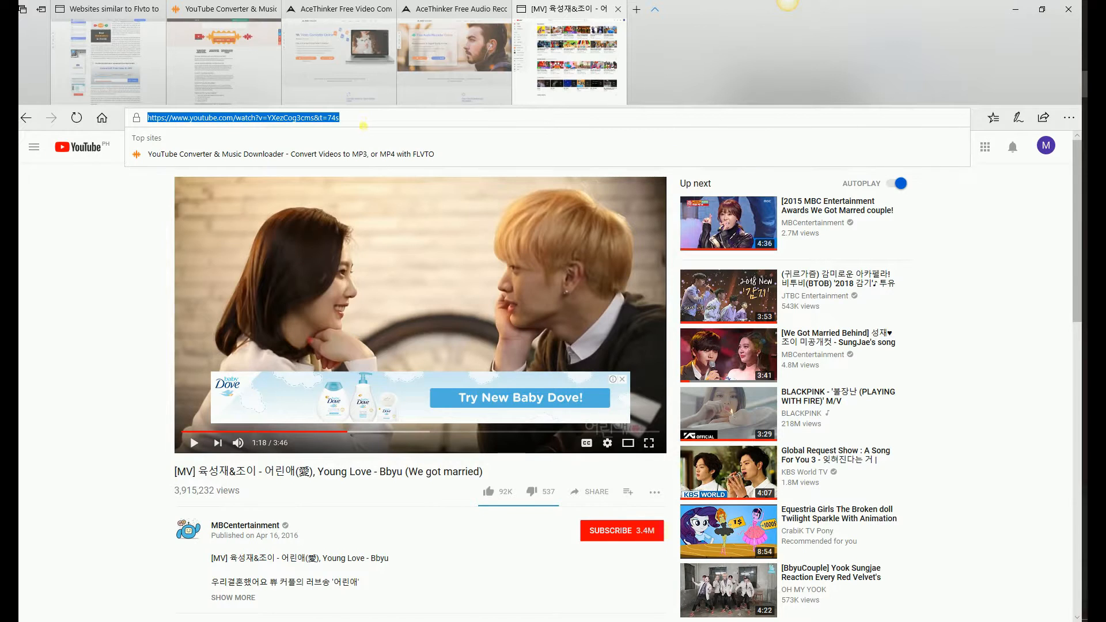
{"action": "left_click", "coordinate": [216, 10]}
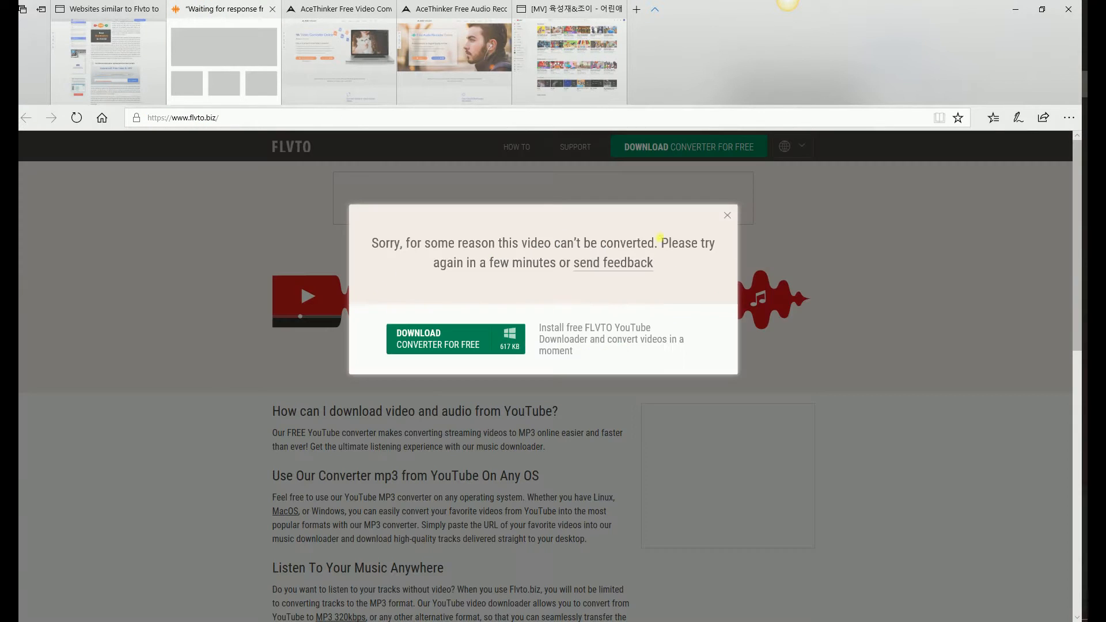
{"action": "left_click", "coordinate": [341, 10]}
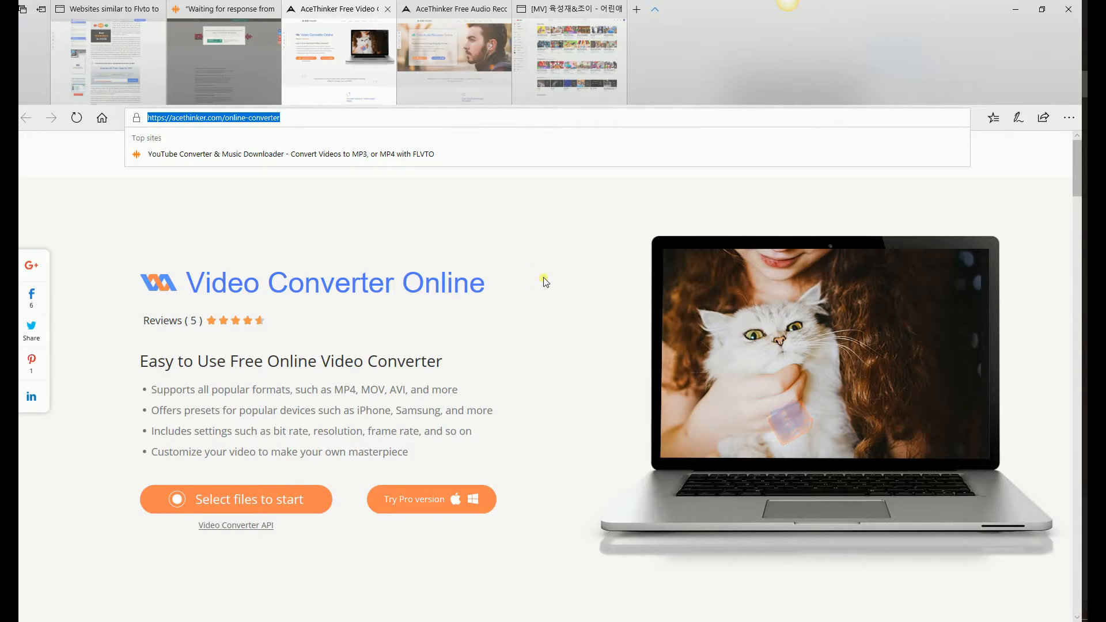
Launch the helper app and load 'BTOB - WOW (Official Instrumental).mp4' for conversion
{"action": "left_click", "coordinate": [235, 499]}
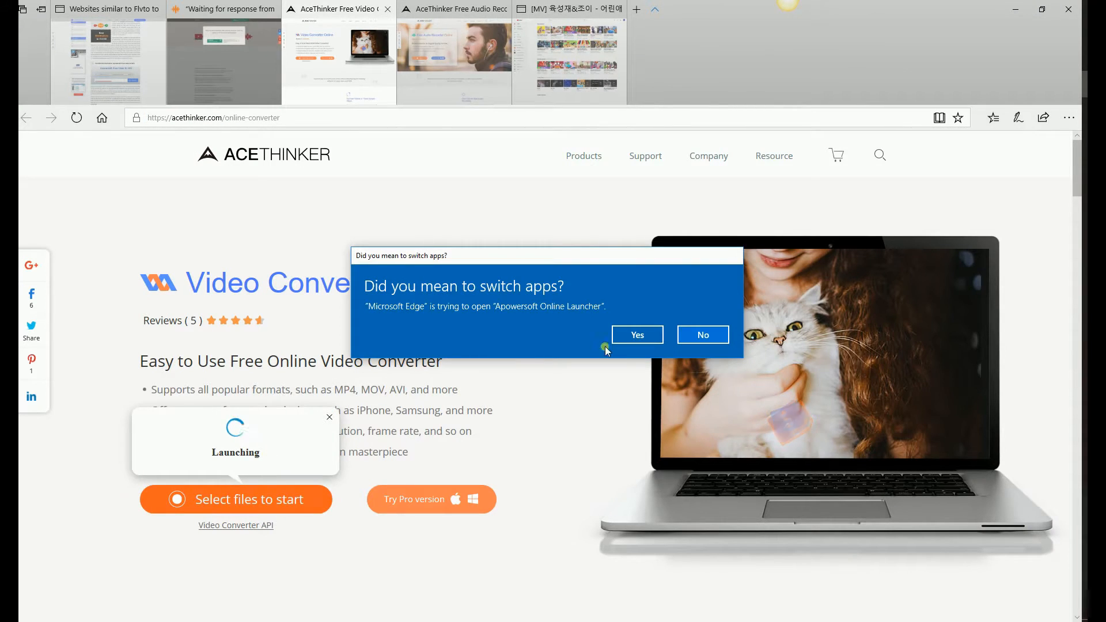
{"action": "left_click", "coordinate": [703, 334]}
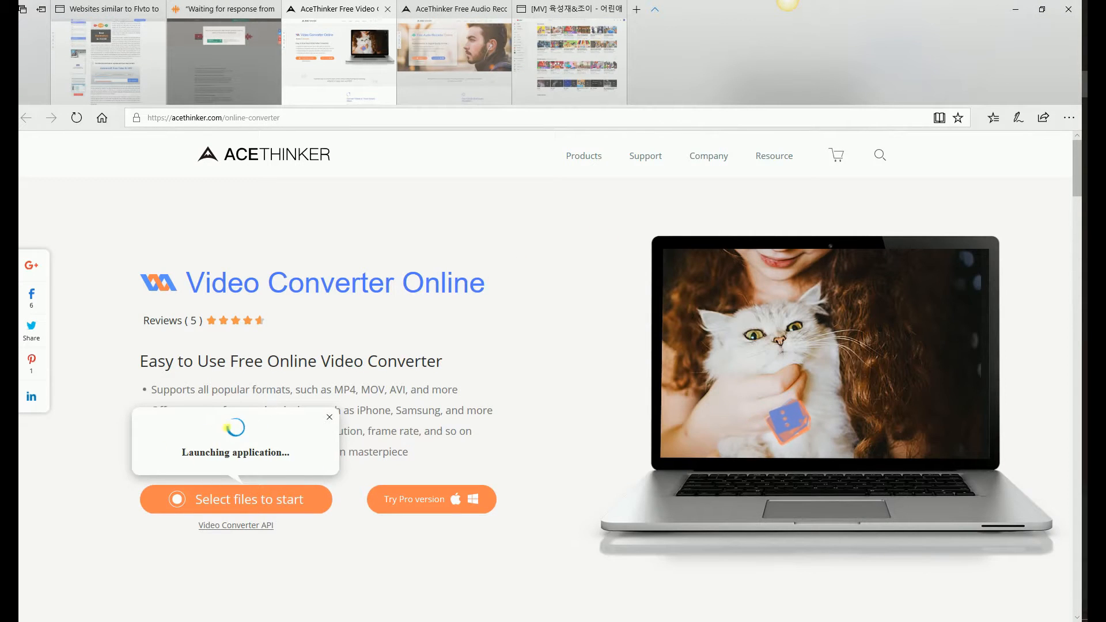
{"action": "left_click", "coordinate": [235, 498]}
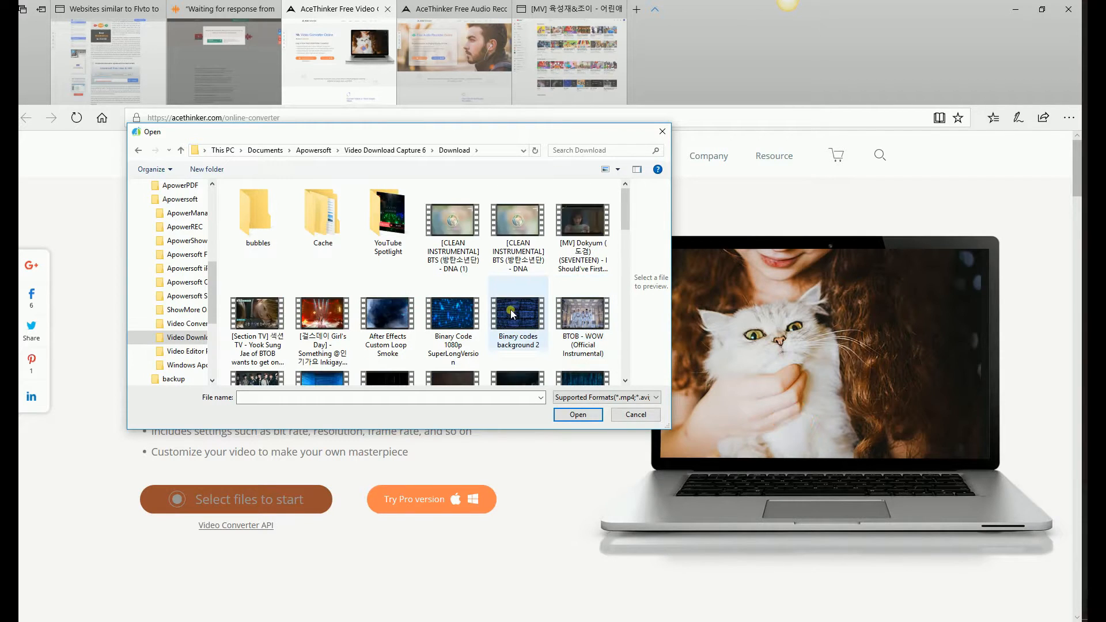
{"action": "scroll", "scroll_direction": "down", "scroll_amount": 3}
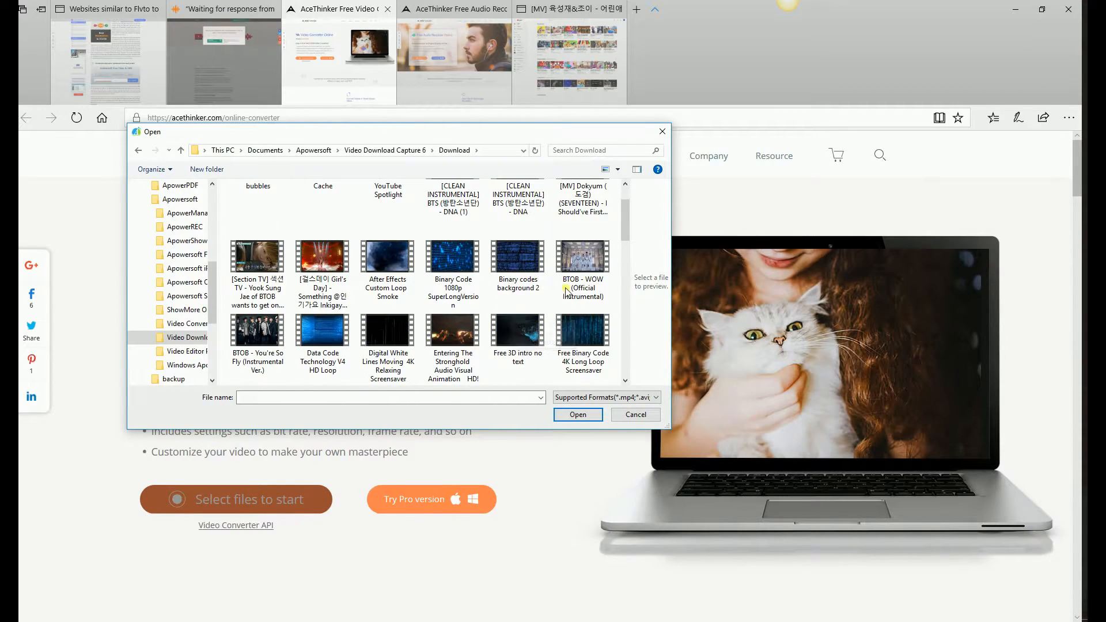
{"action": "left_click", "coordinate": [578, 414]}
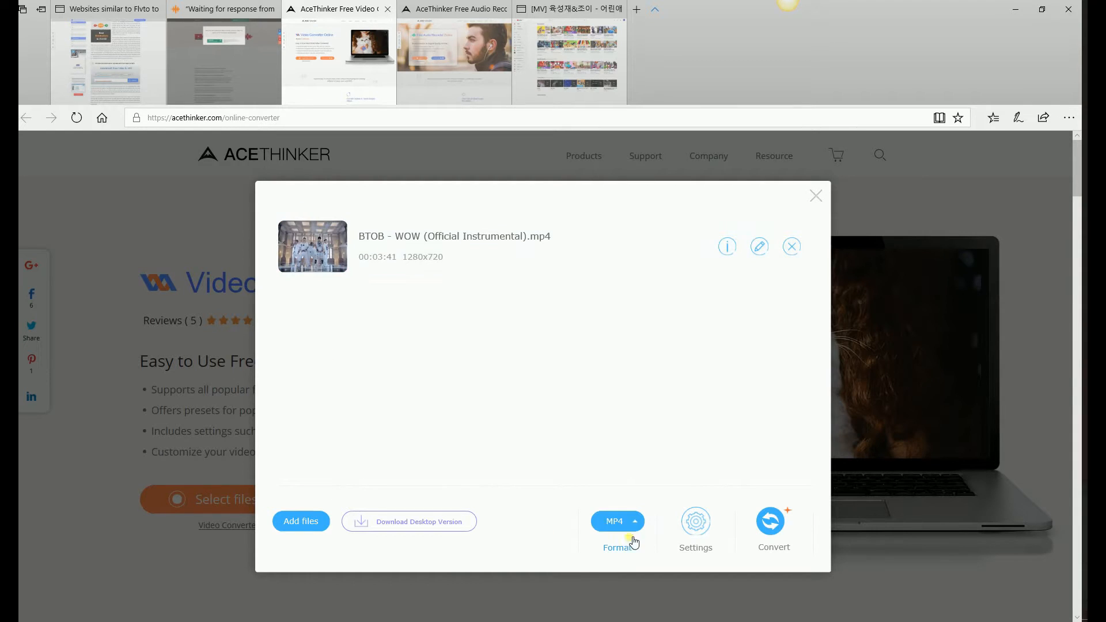
Convert the BTOB - WOW video to MP3 format, saving the output to the Desktop
{"action": "left_click", "coordinate": [616, 521]}
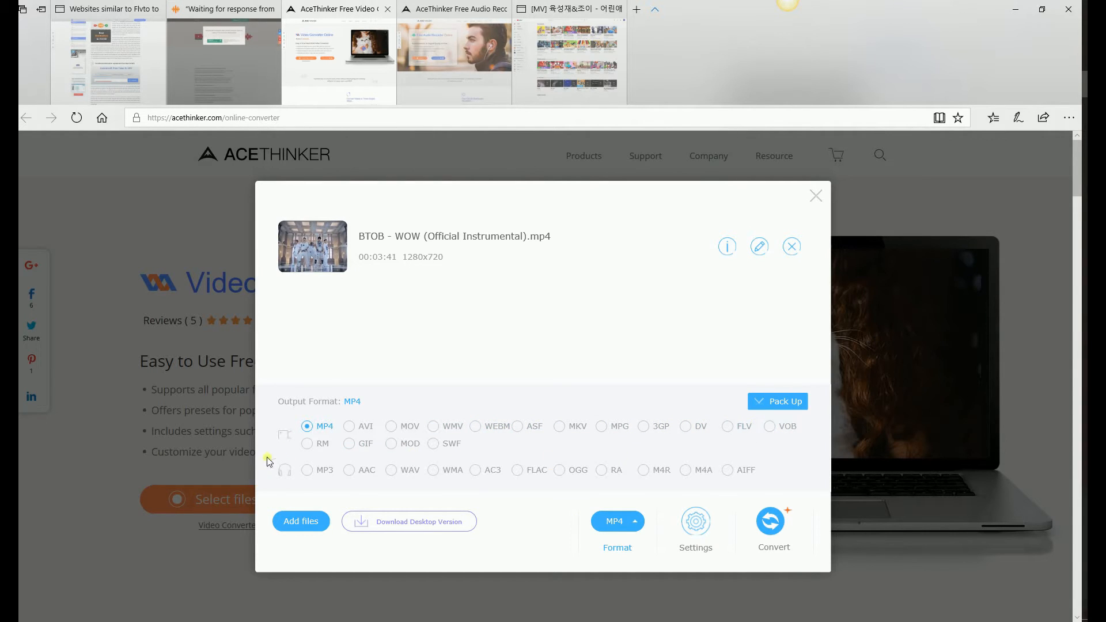
{"action": "left_click", "coordinate": [727, 470]}
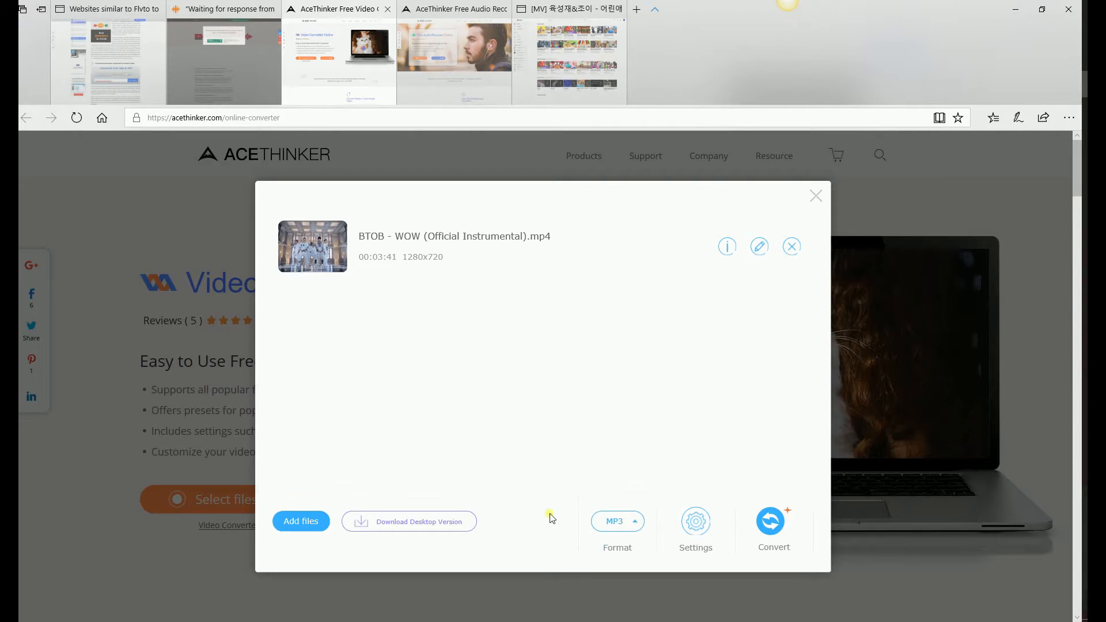
{"action": "mouse_move", "coordinate": [744, 525]}
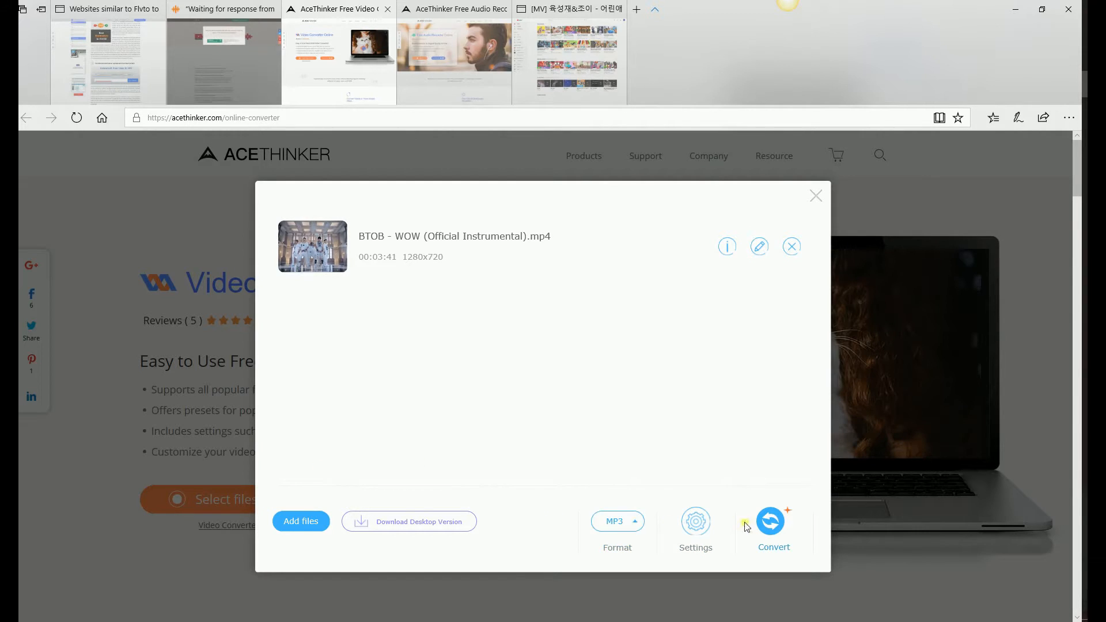
{"action": "left_click", "coordinate": [771, 521]}
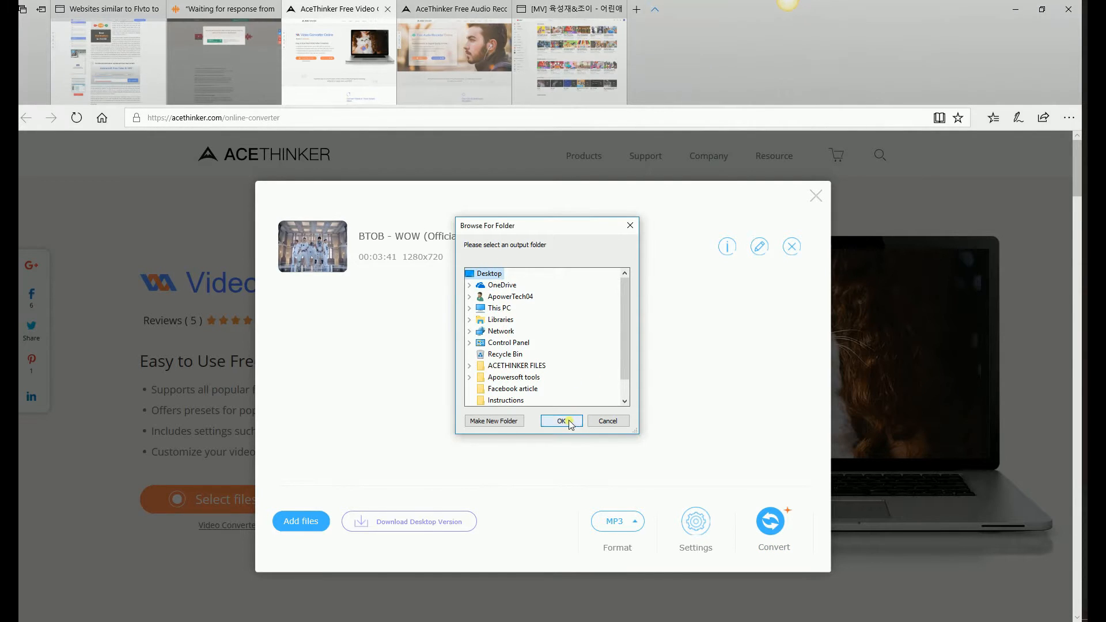
{"action": "left_click", "coordinate": [561, 420]}
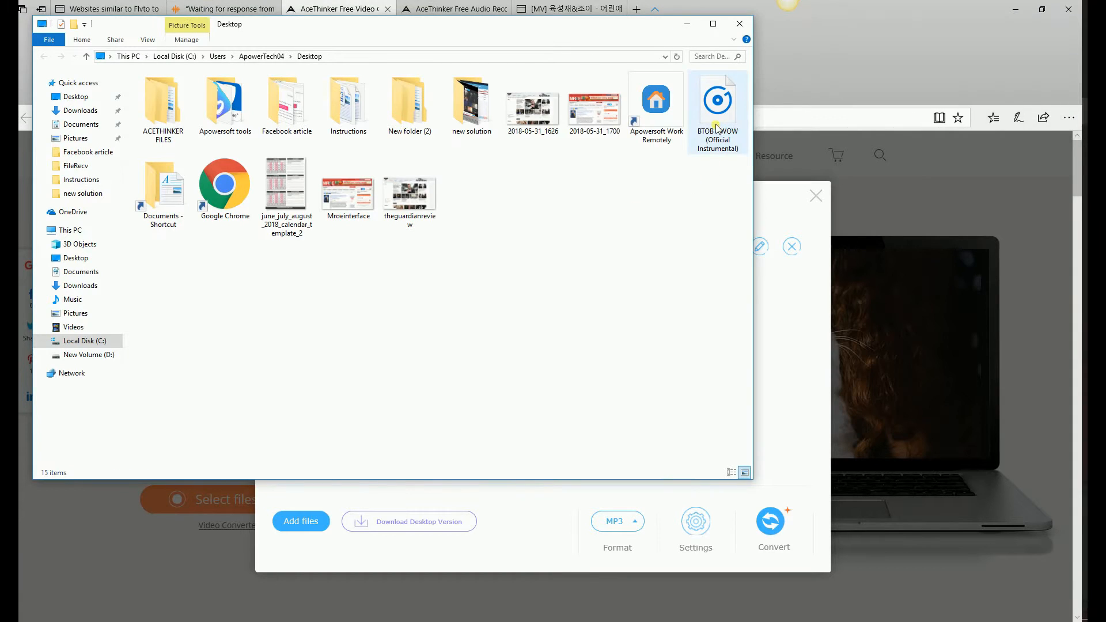
Play the converted BTOB - WOW MP3 in Groove Music, skipping ahead near its end, then close the player
{"action": "left_click", "coordinate": [717, 102]}
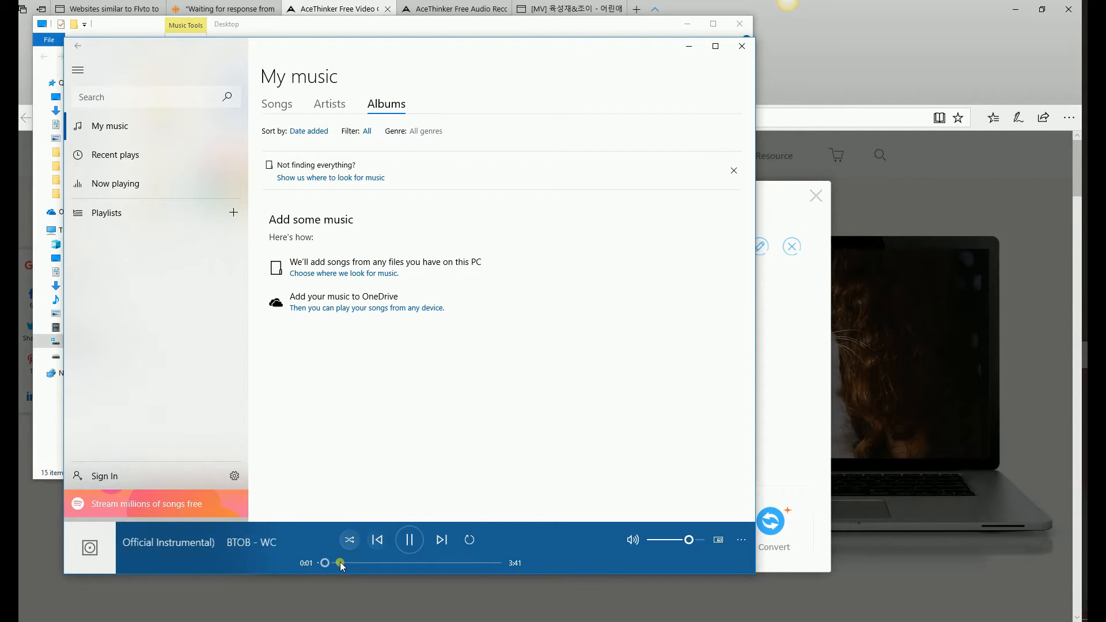
{"action": "left_click_drag", "start_coordinate": [341, 563], "coordinate": [367, 564]}
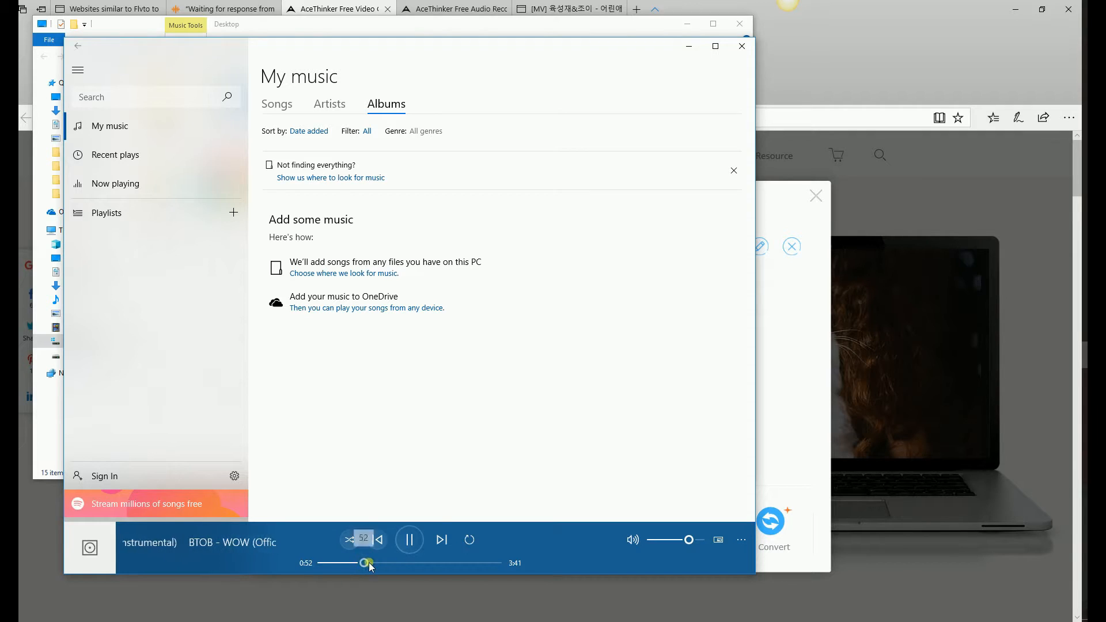
{"action": "left_click_drag", "start_coordinate": [366, 564], "coordinate": [429, 564]}
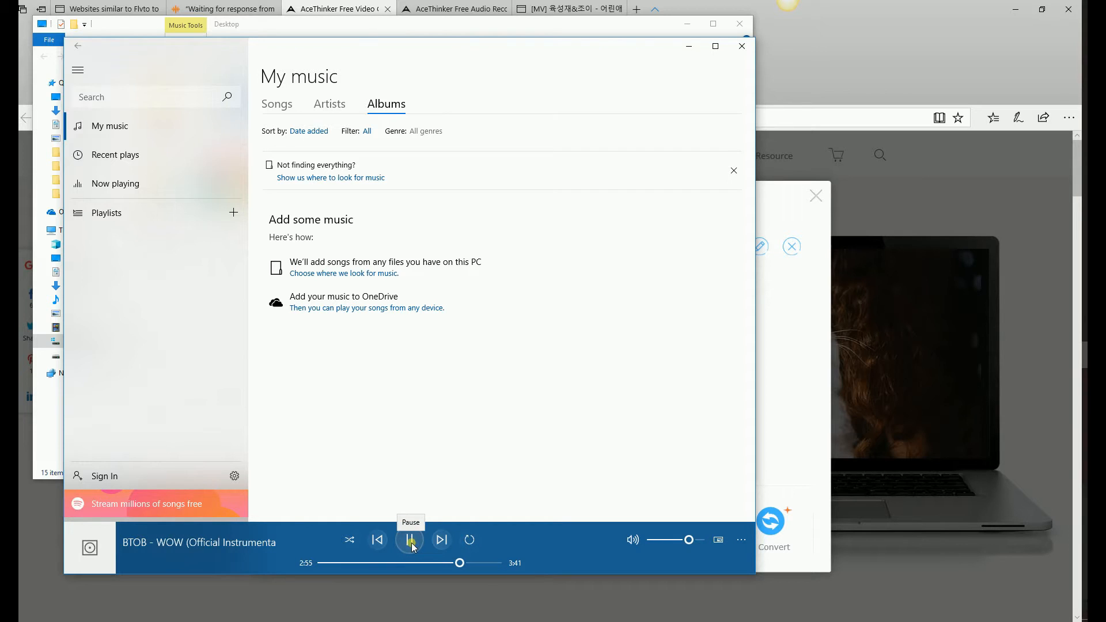
{"action": "left_click", "coordinate": [410, 539]}
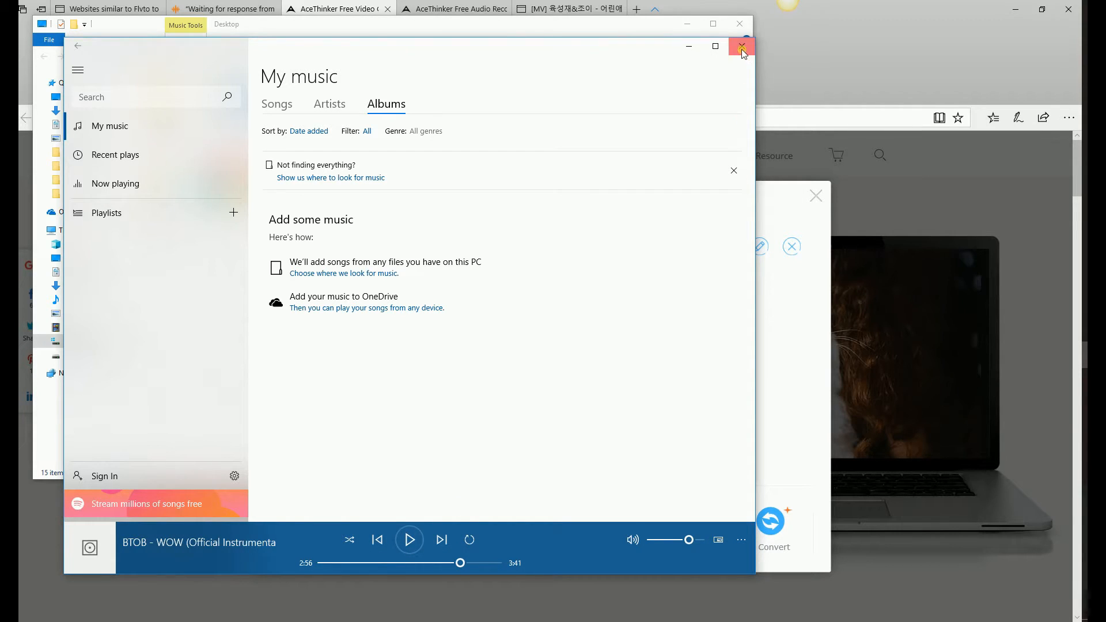
{"action": "left_click", "coordinate": [742, 46]}
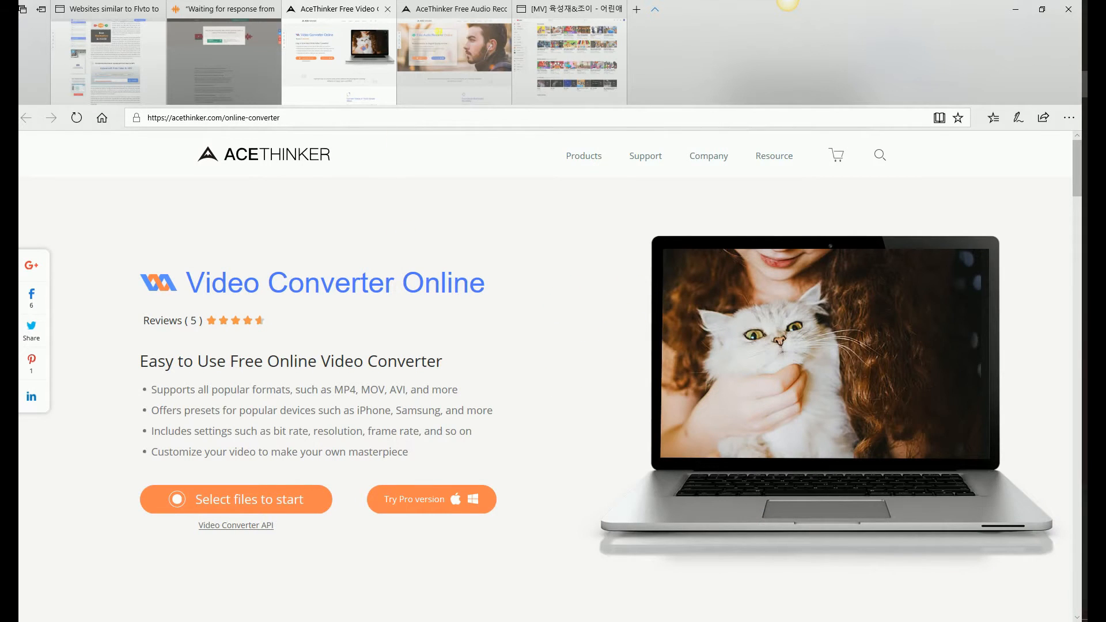
Launch the free audio recorder and start capturing the streaming Jango Ed Sheeran Radio sound
{"action": "left_click", "coordinate": [454, 9]}
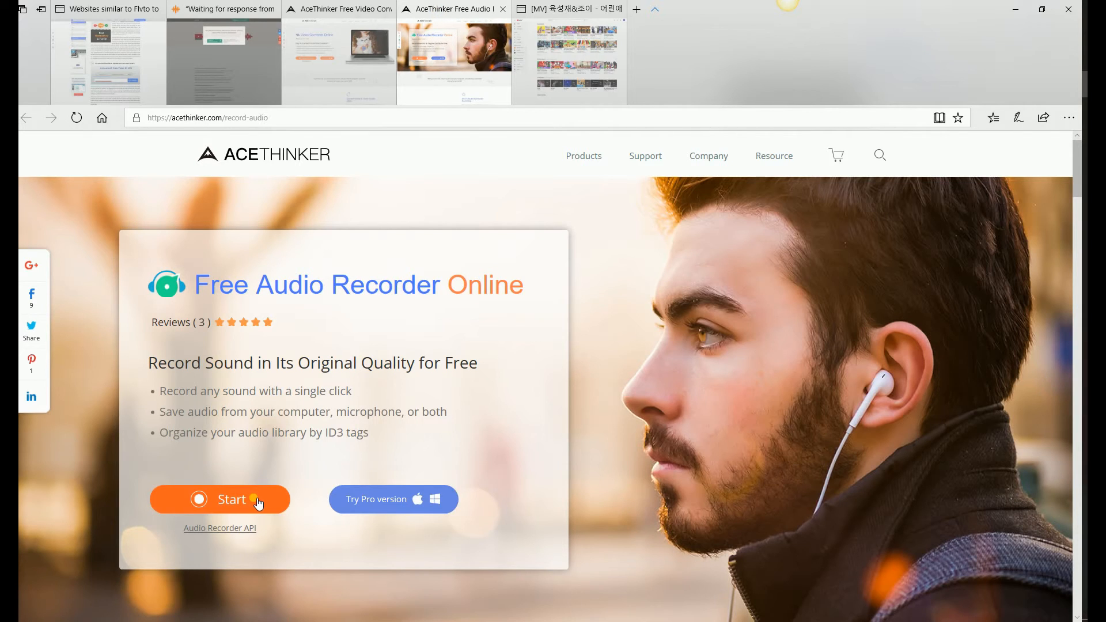
{"action": "left_click", "coordinate": [219, 498]}
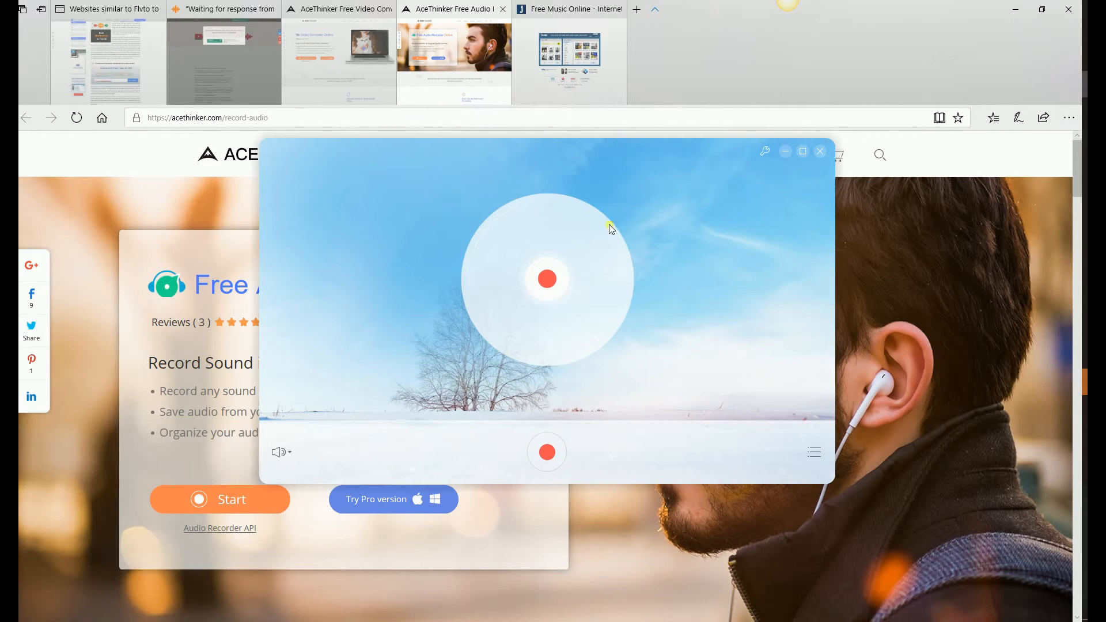
{"action": "left_click", "coordinate": [574, 9]}
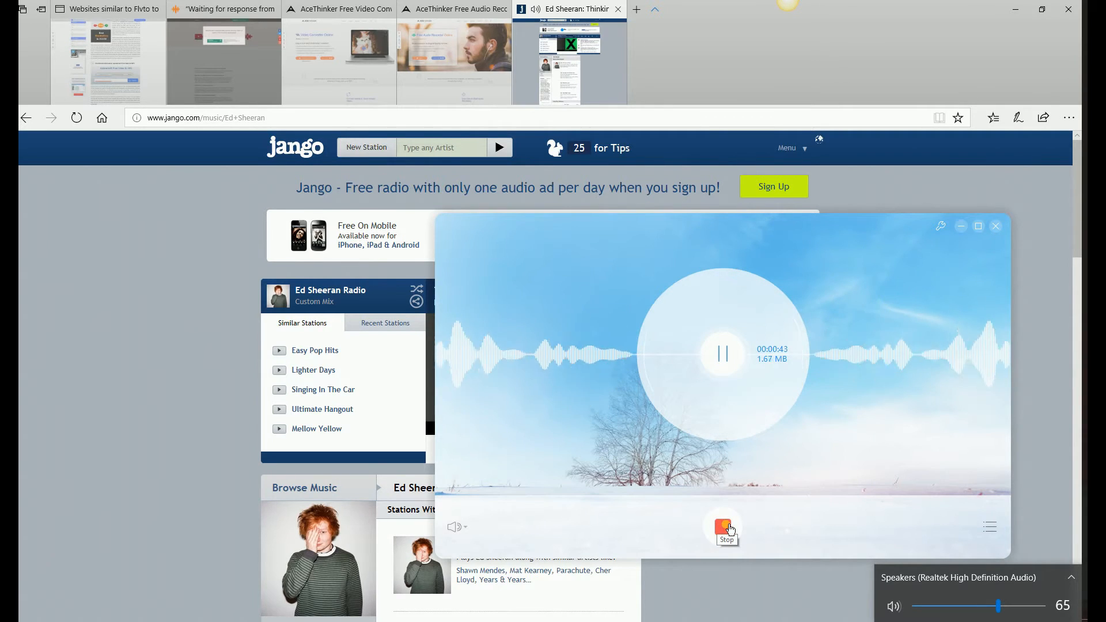
Stop the recording and play back the new 49-second Track5 from the recordings list
{"action": "left_click", "coordinate": [723, 527]}
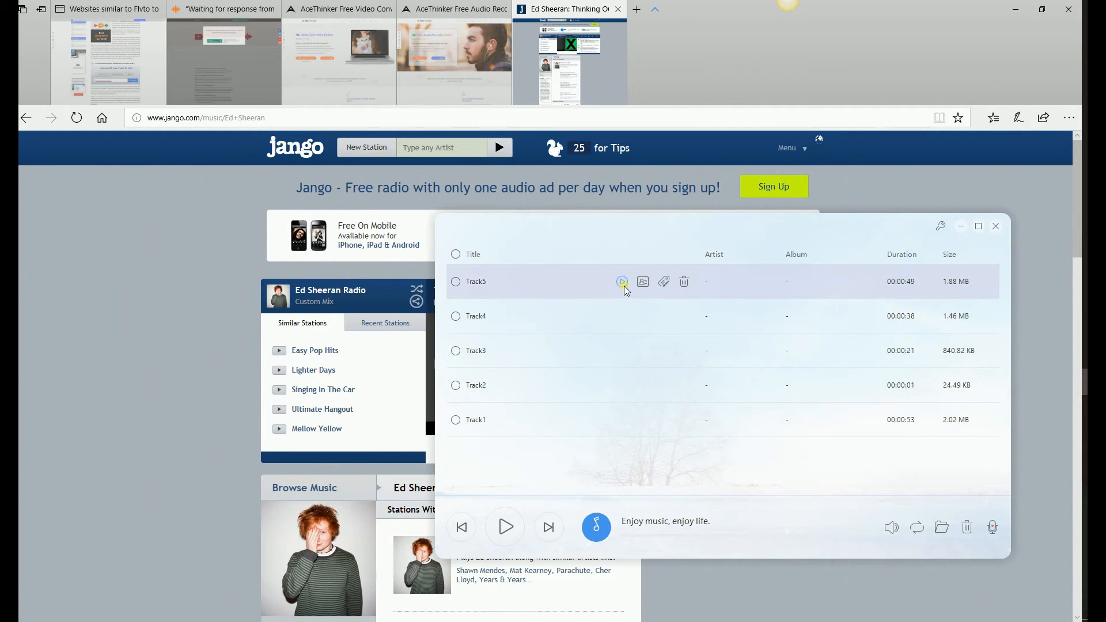
{"action": "left_click", "coordinate": [621, 281]}
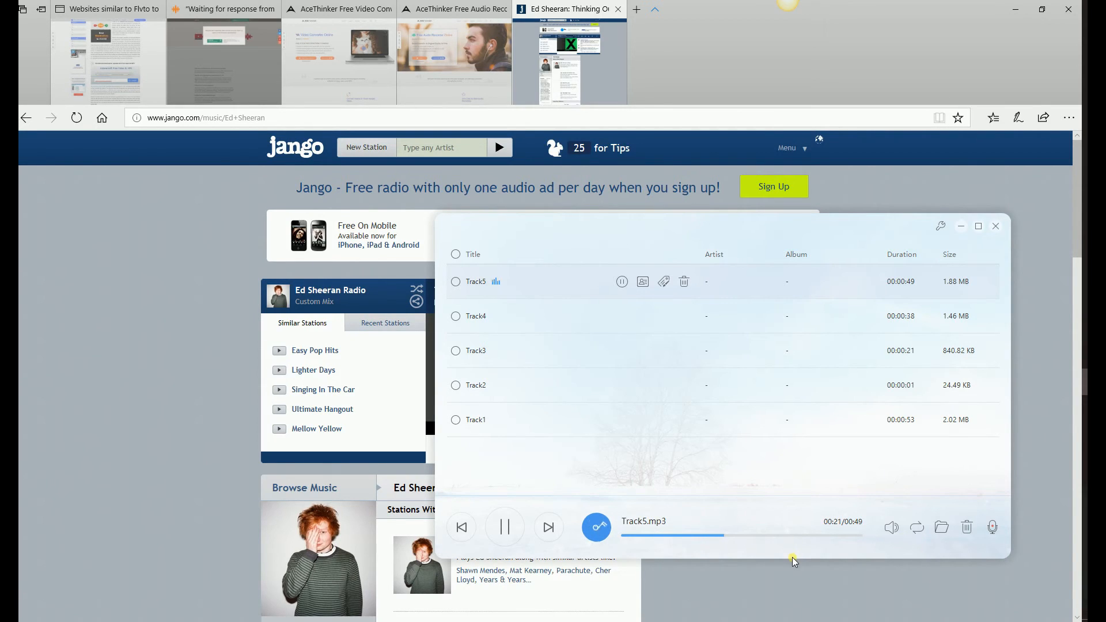
{"action": "mouse_move", "coordinate": [783, 554]}
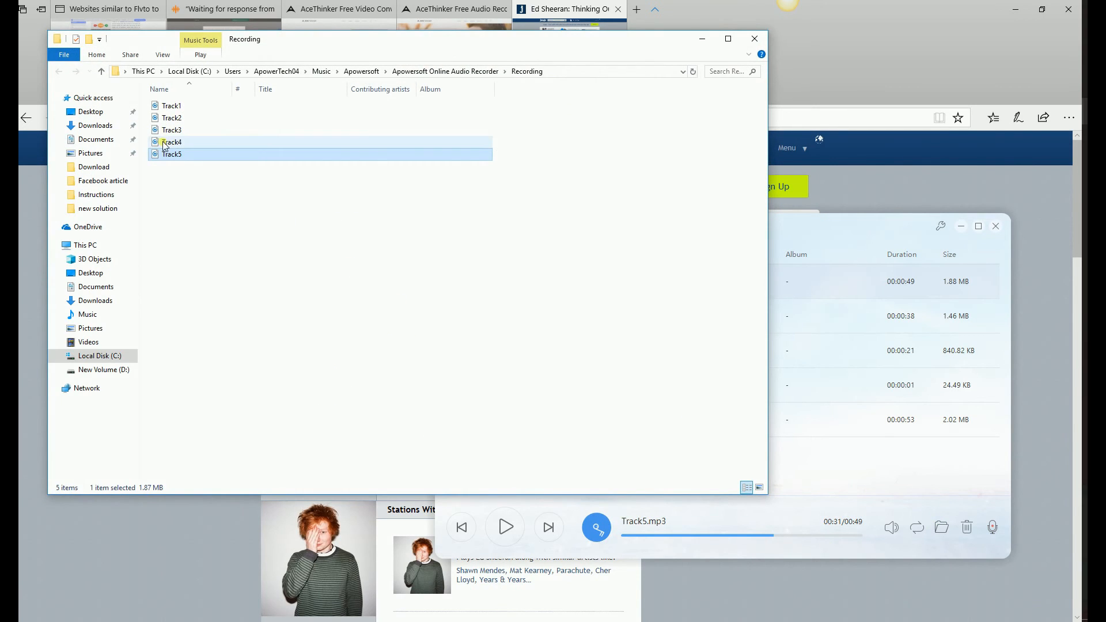
Show Track5's Properties in the Recording folder, confirming a 1.87 MB MP3 file
{"action": "right_click", "coordinate": [172, 155]}
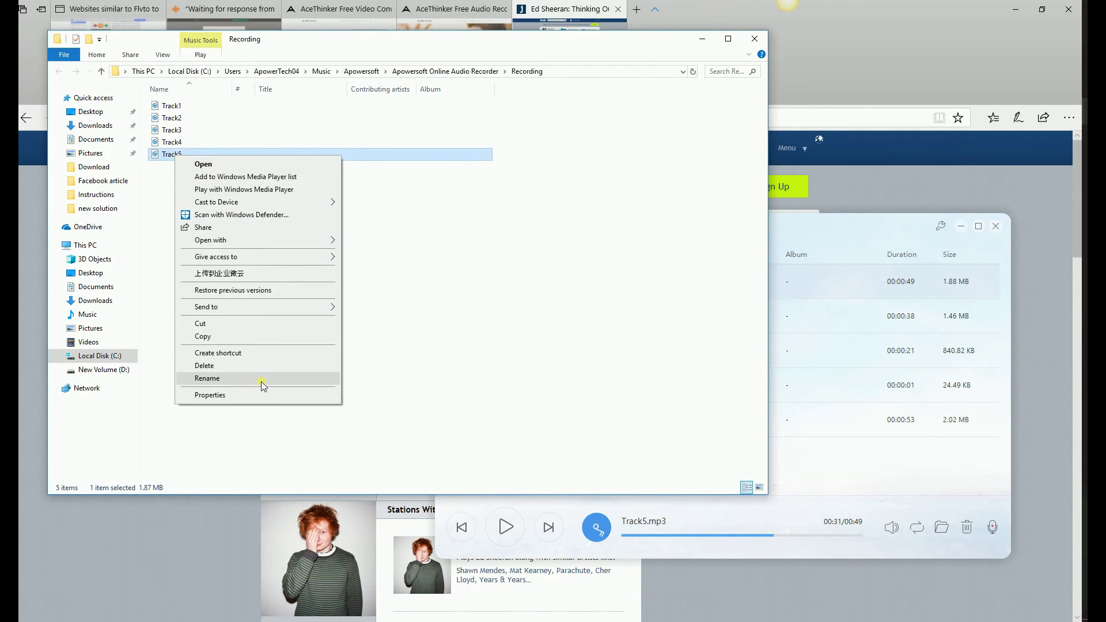
{"action": "left_click", "coordinate": [210, 394]}
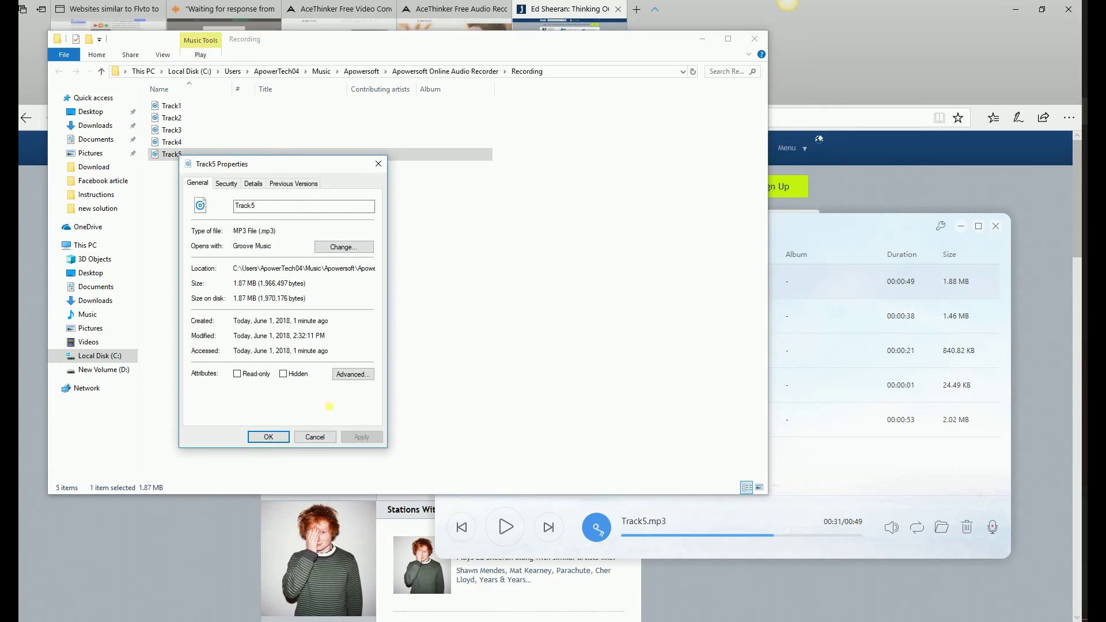